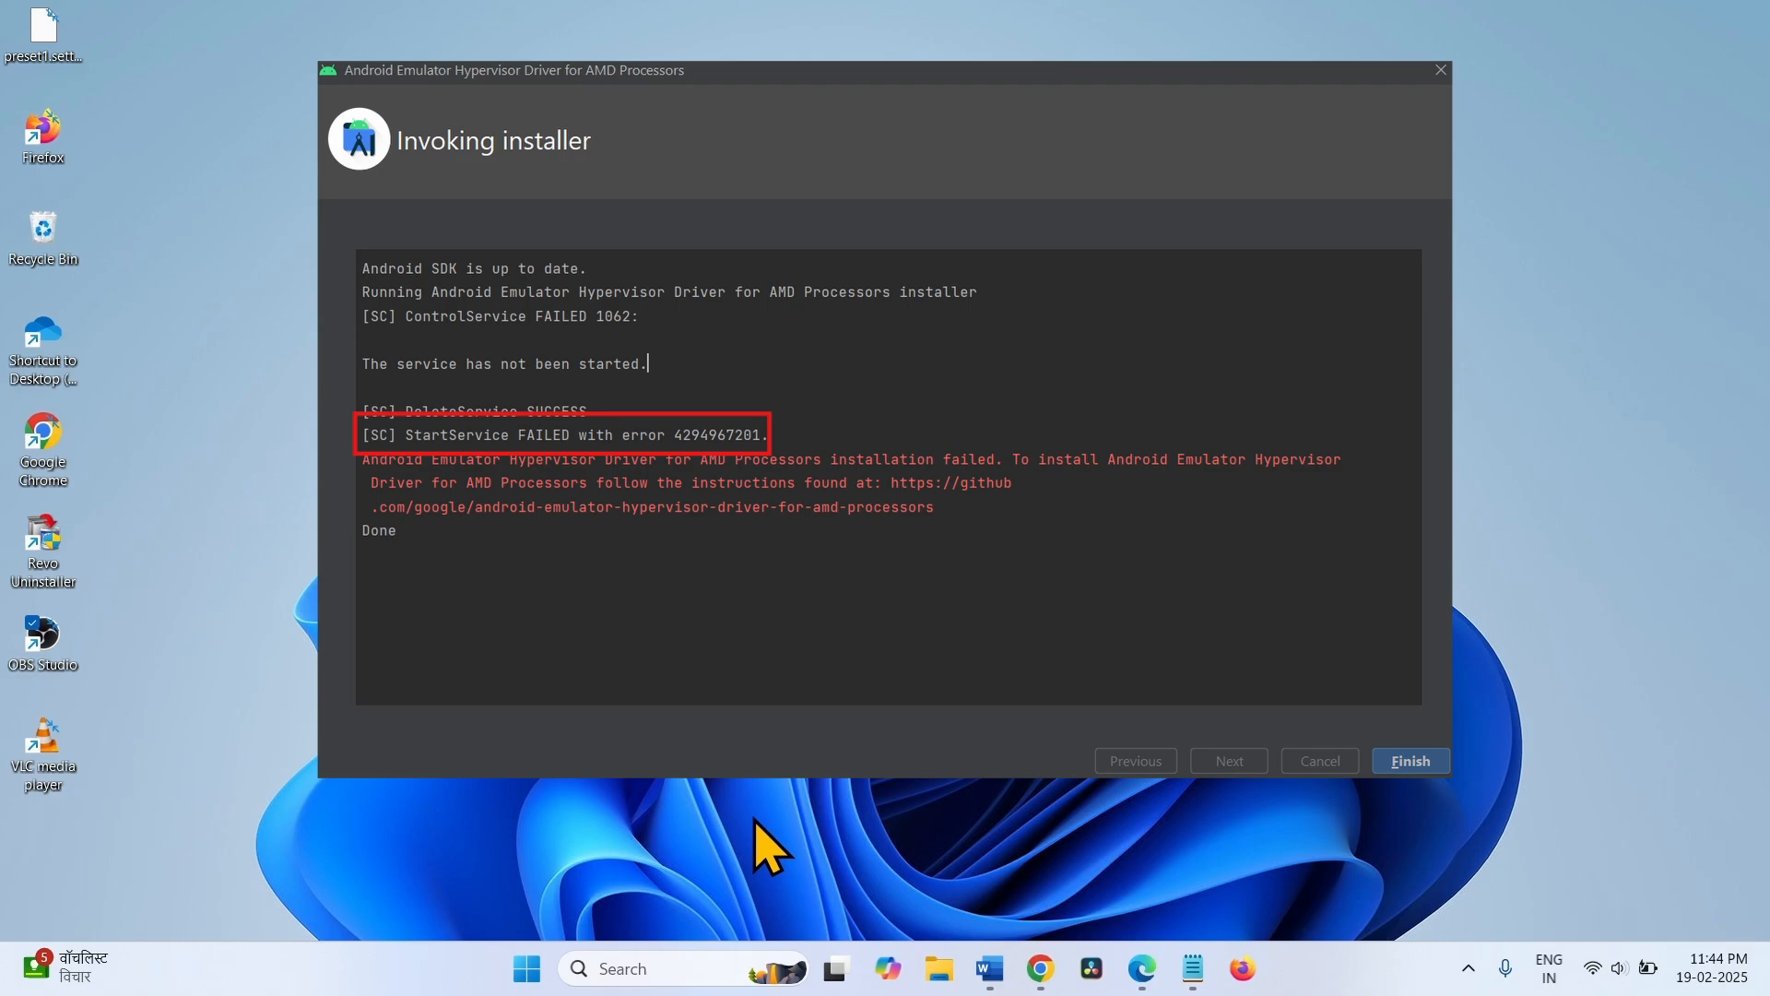
- Close the Android Emulator Hypervisor Driver installer after its StartService failure
left_click(1411, 761)
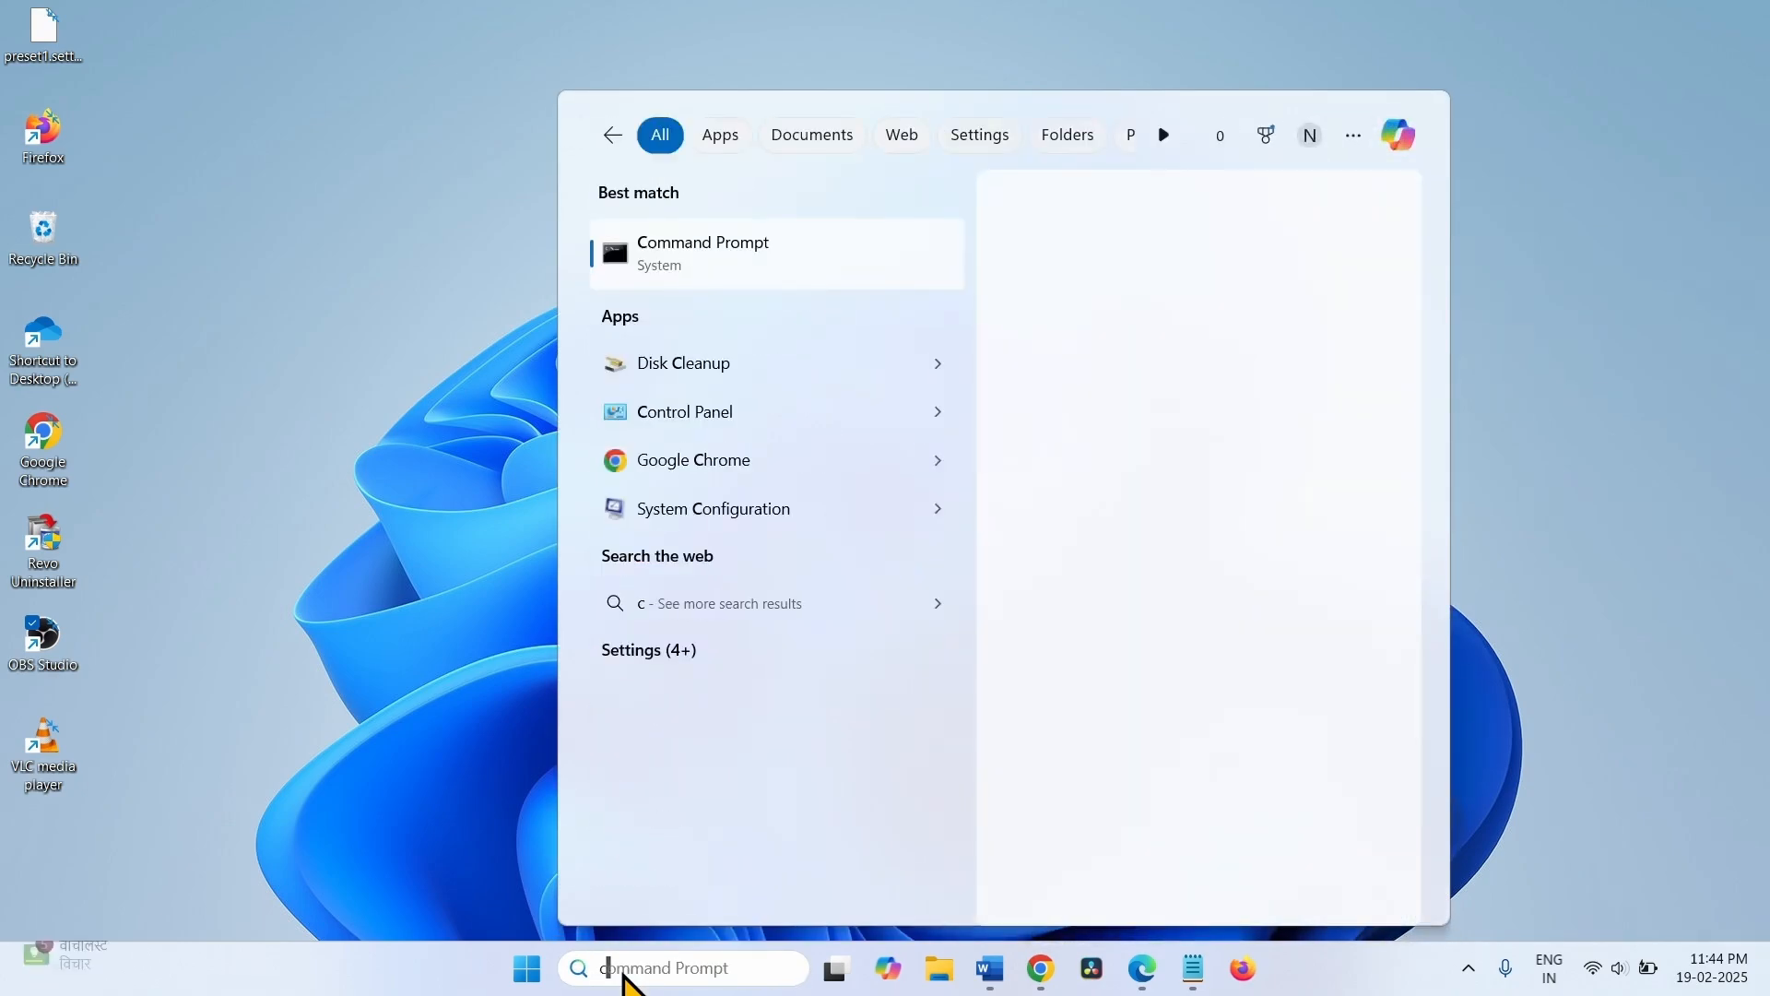
- Search 'cmd' and launch Command Prompt as administrator, approving the UAC prompt
type("cmd")
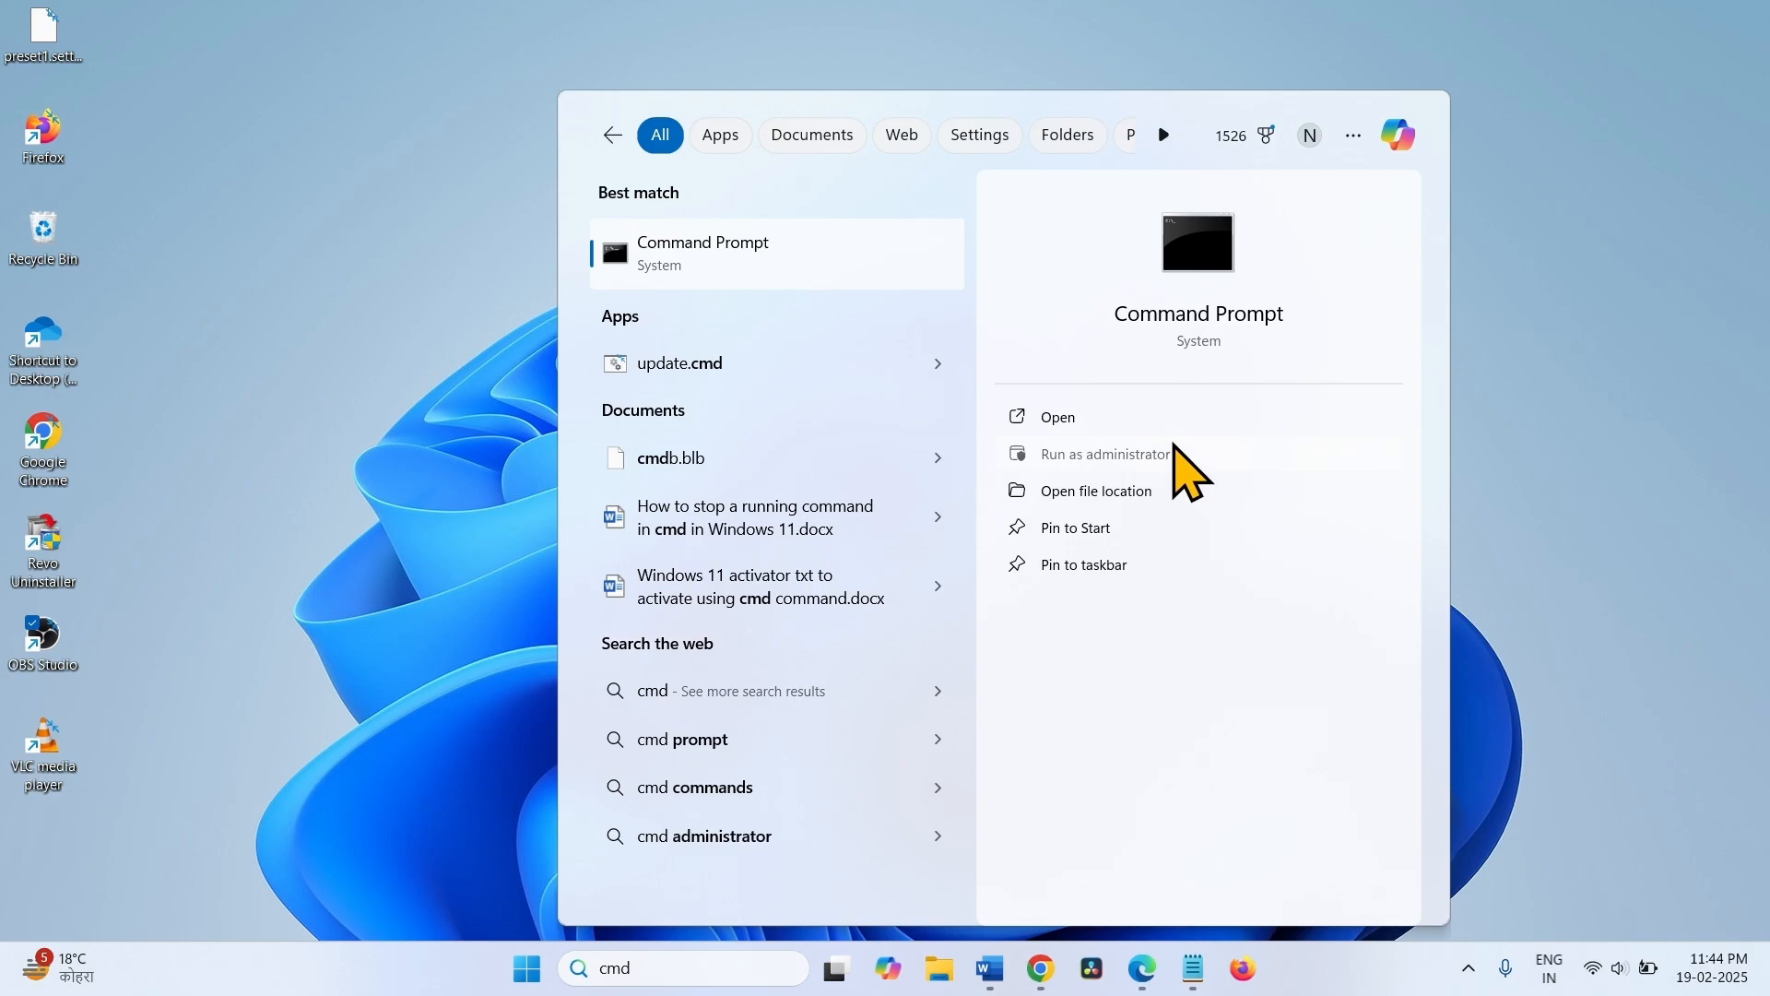
left_click(1105, 453)
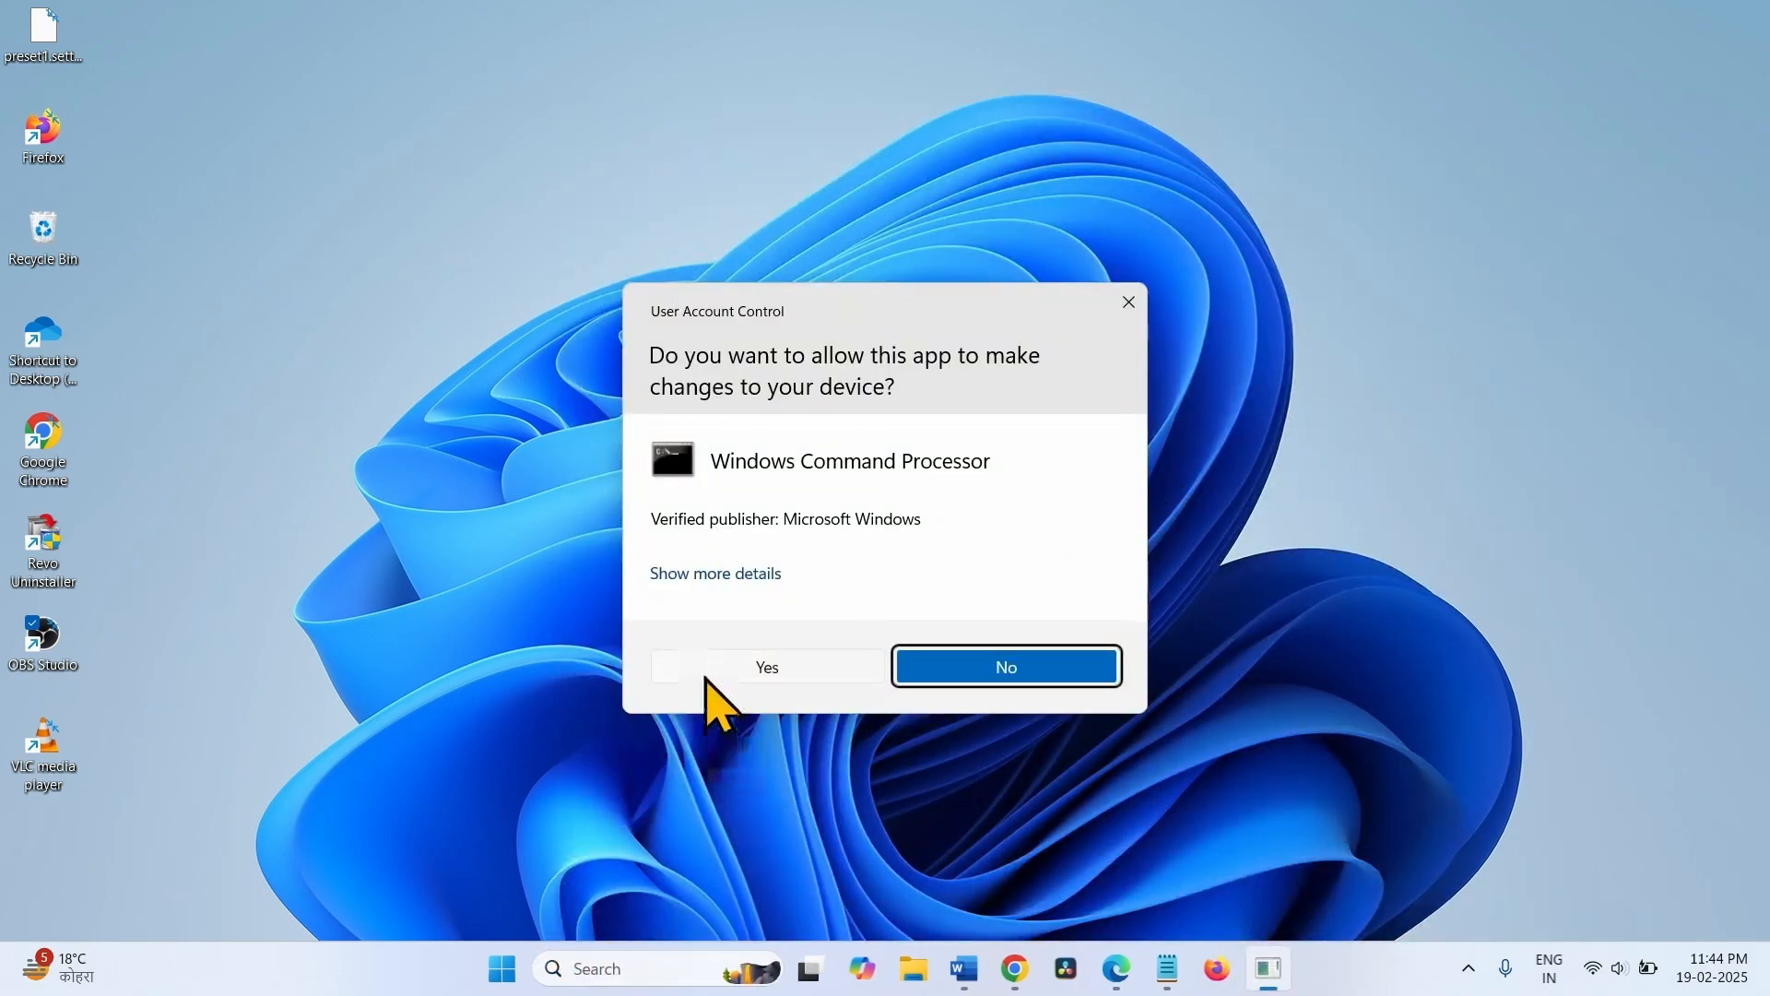
left_click(765, 666)
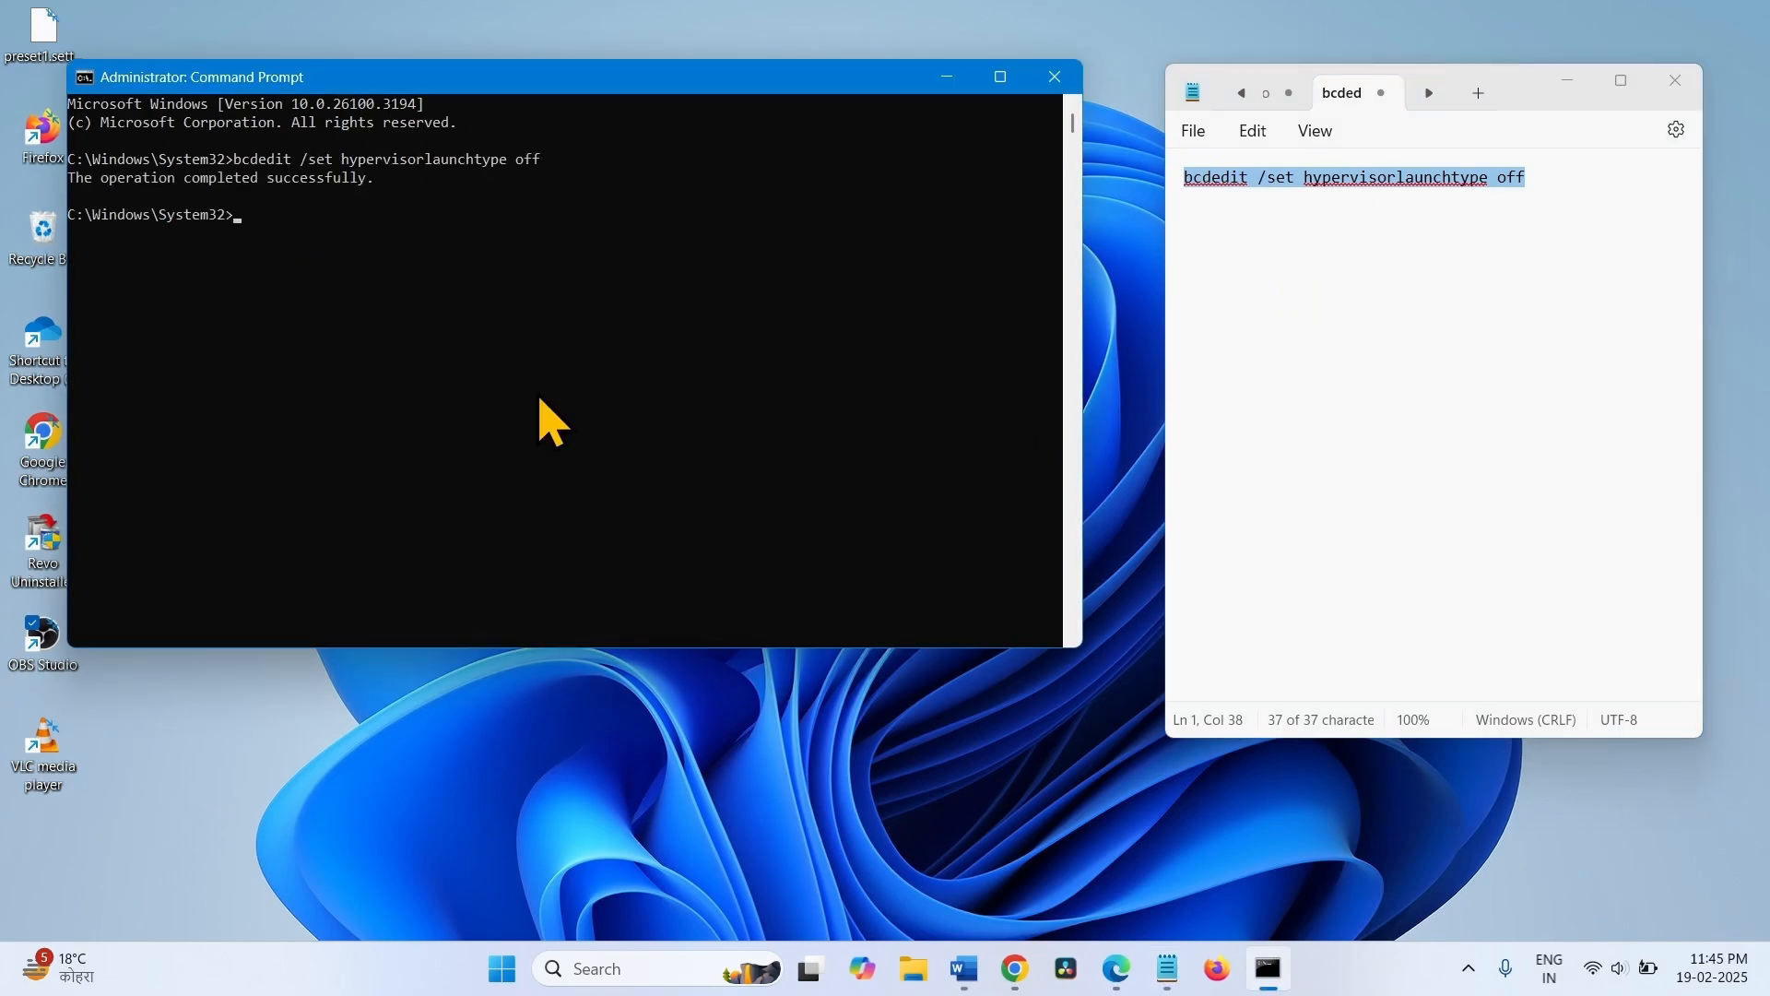
mouse_move(544, 463)
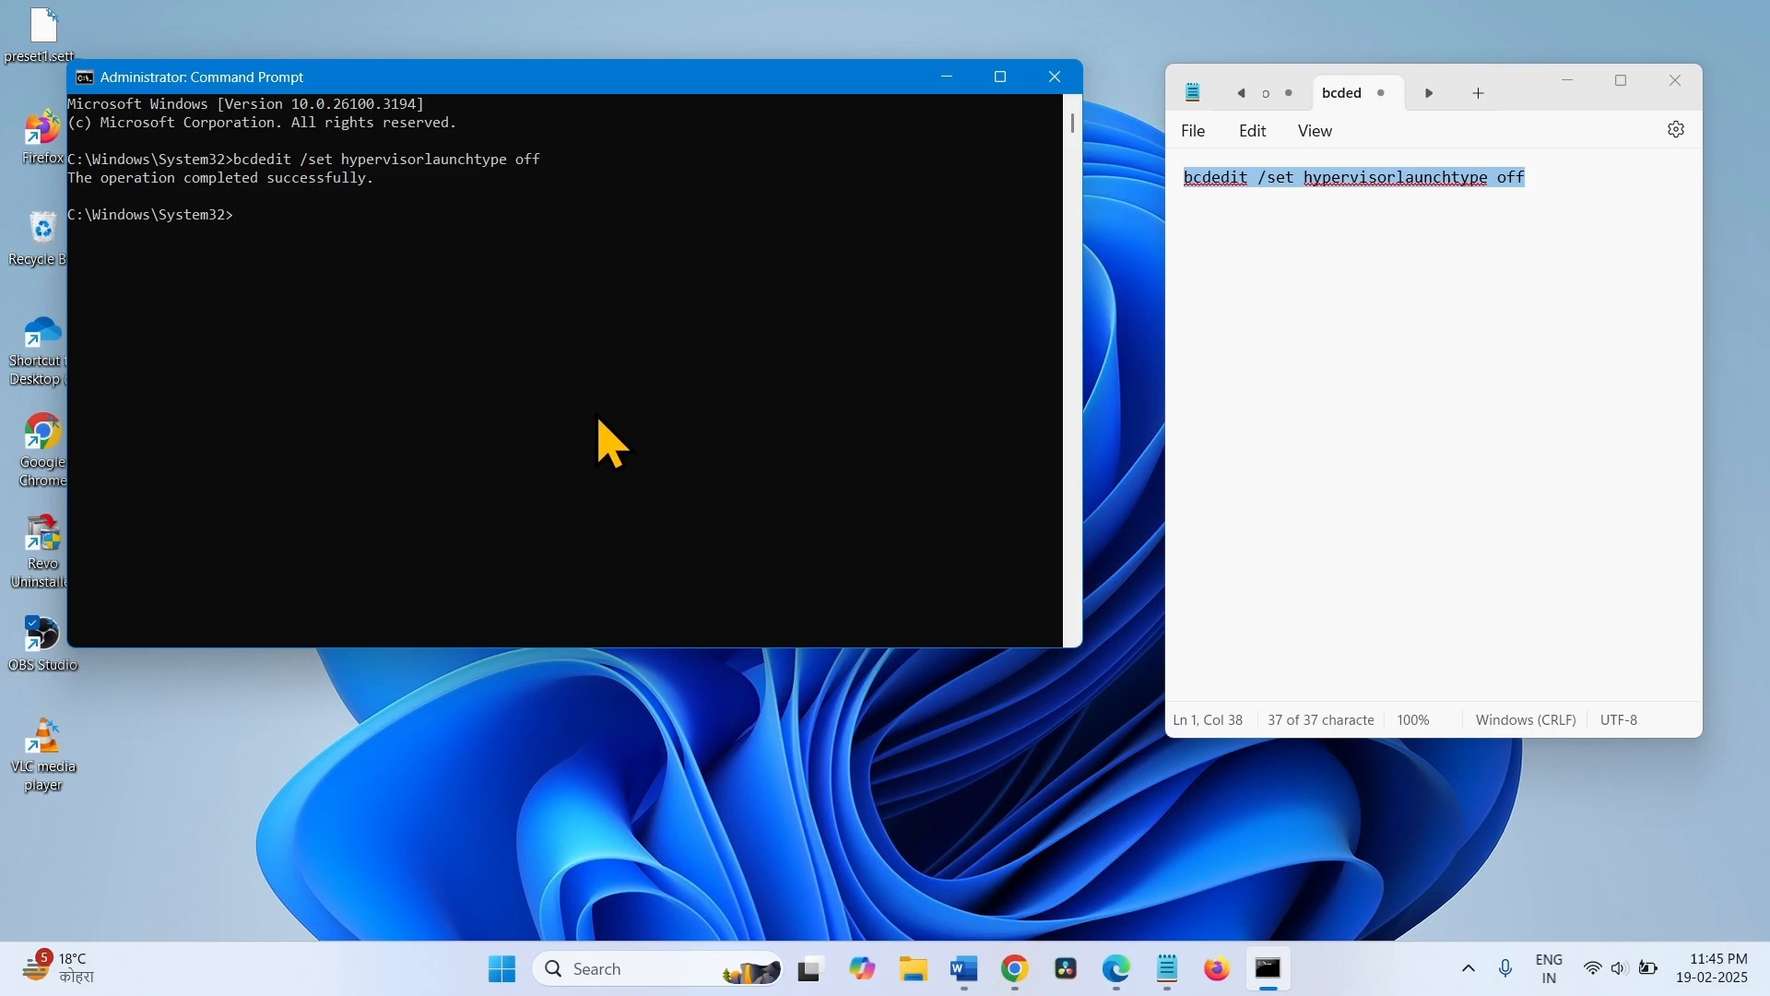
mouse_move(831, 379)
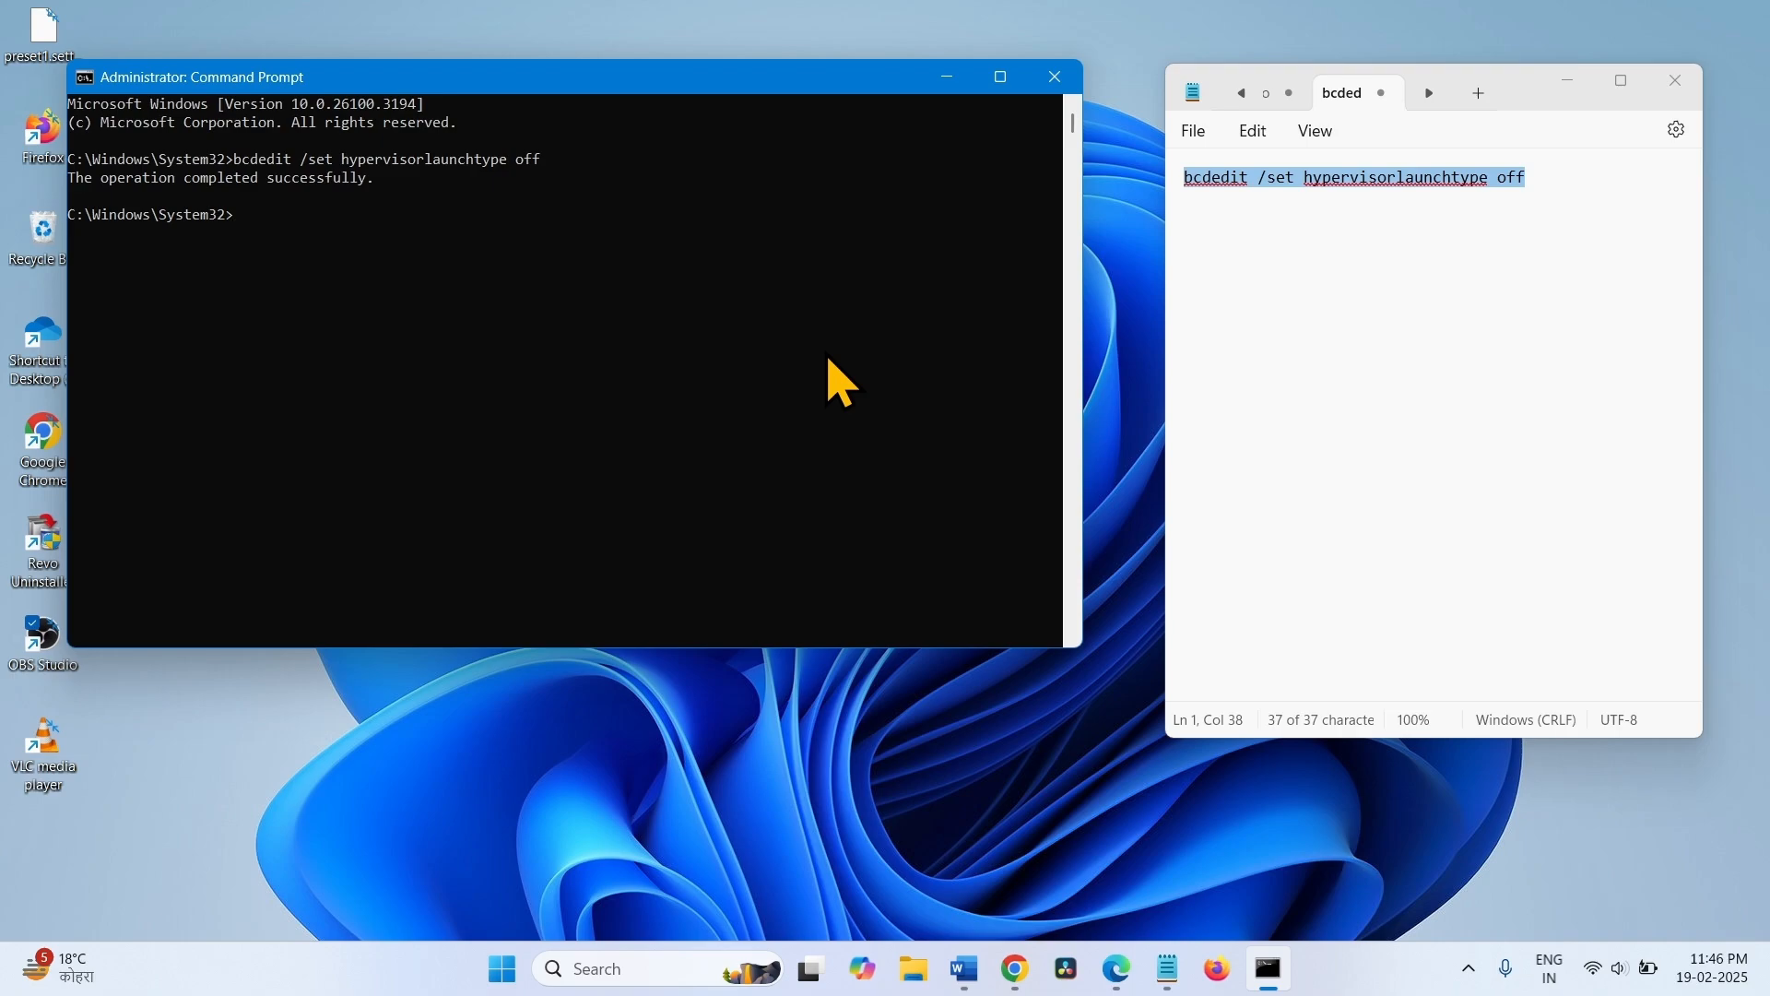
mouse_move(588, 768)
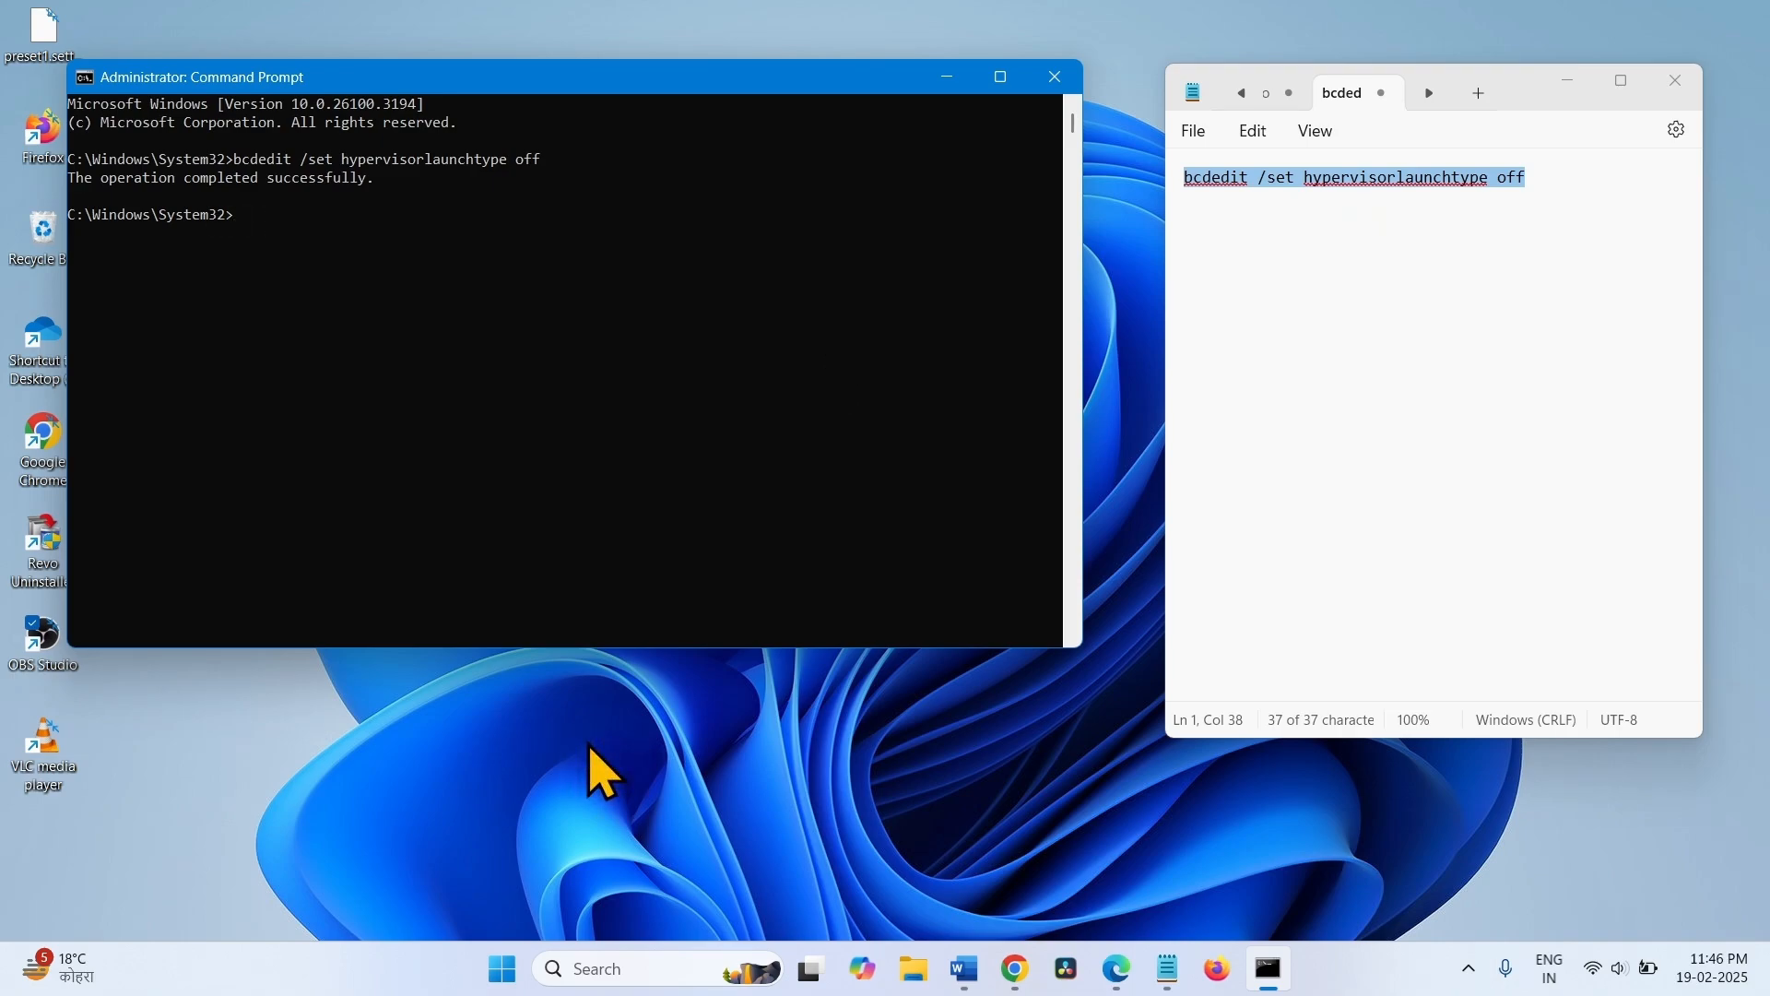
mouse_move(500, 985)
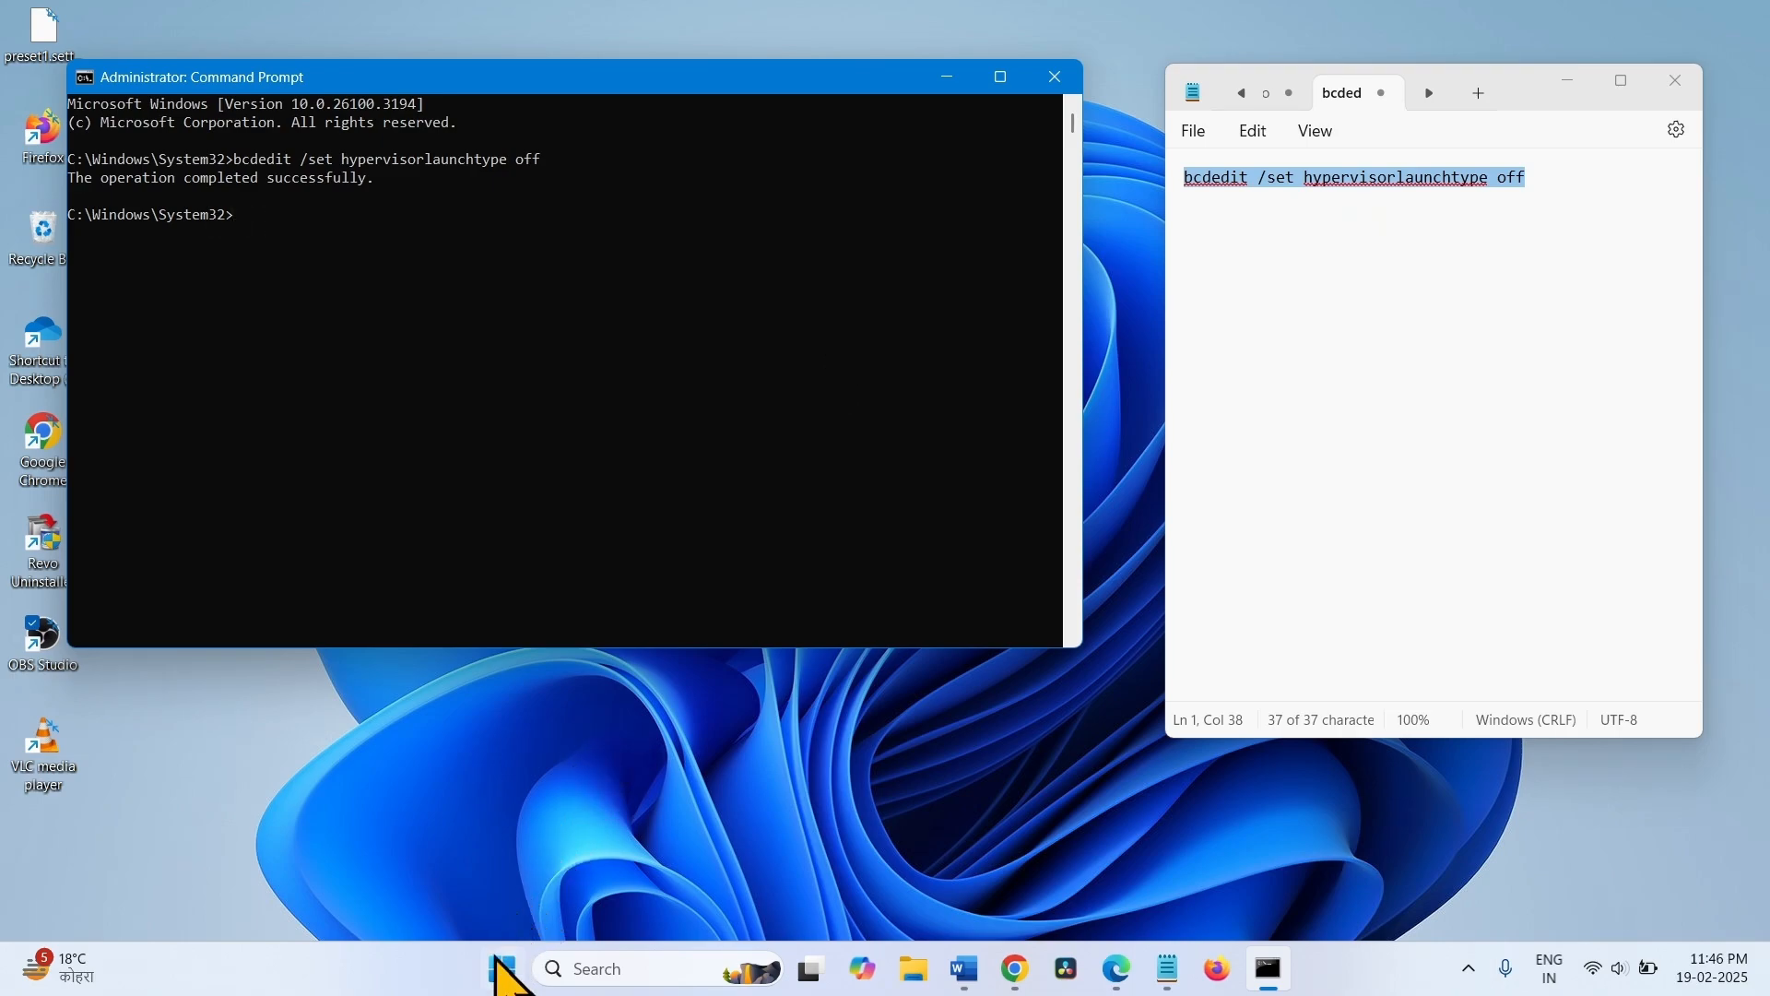
left_click(502, 993)
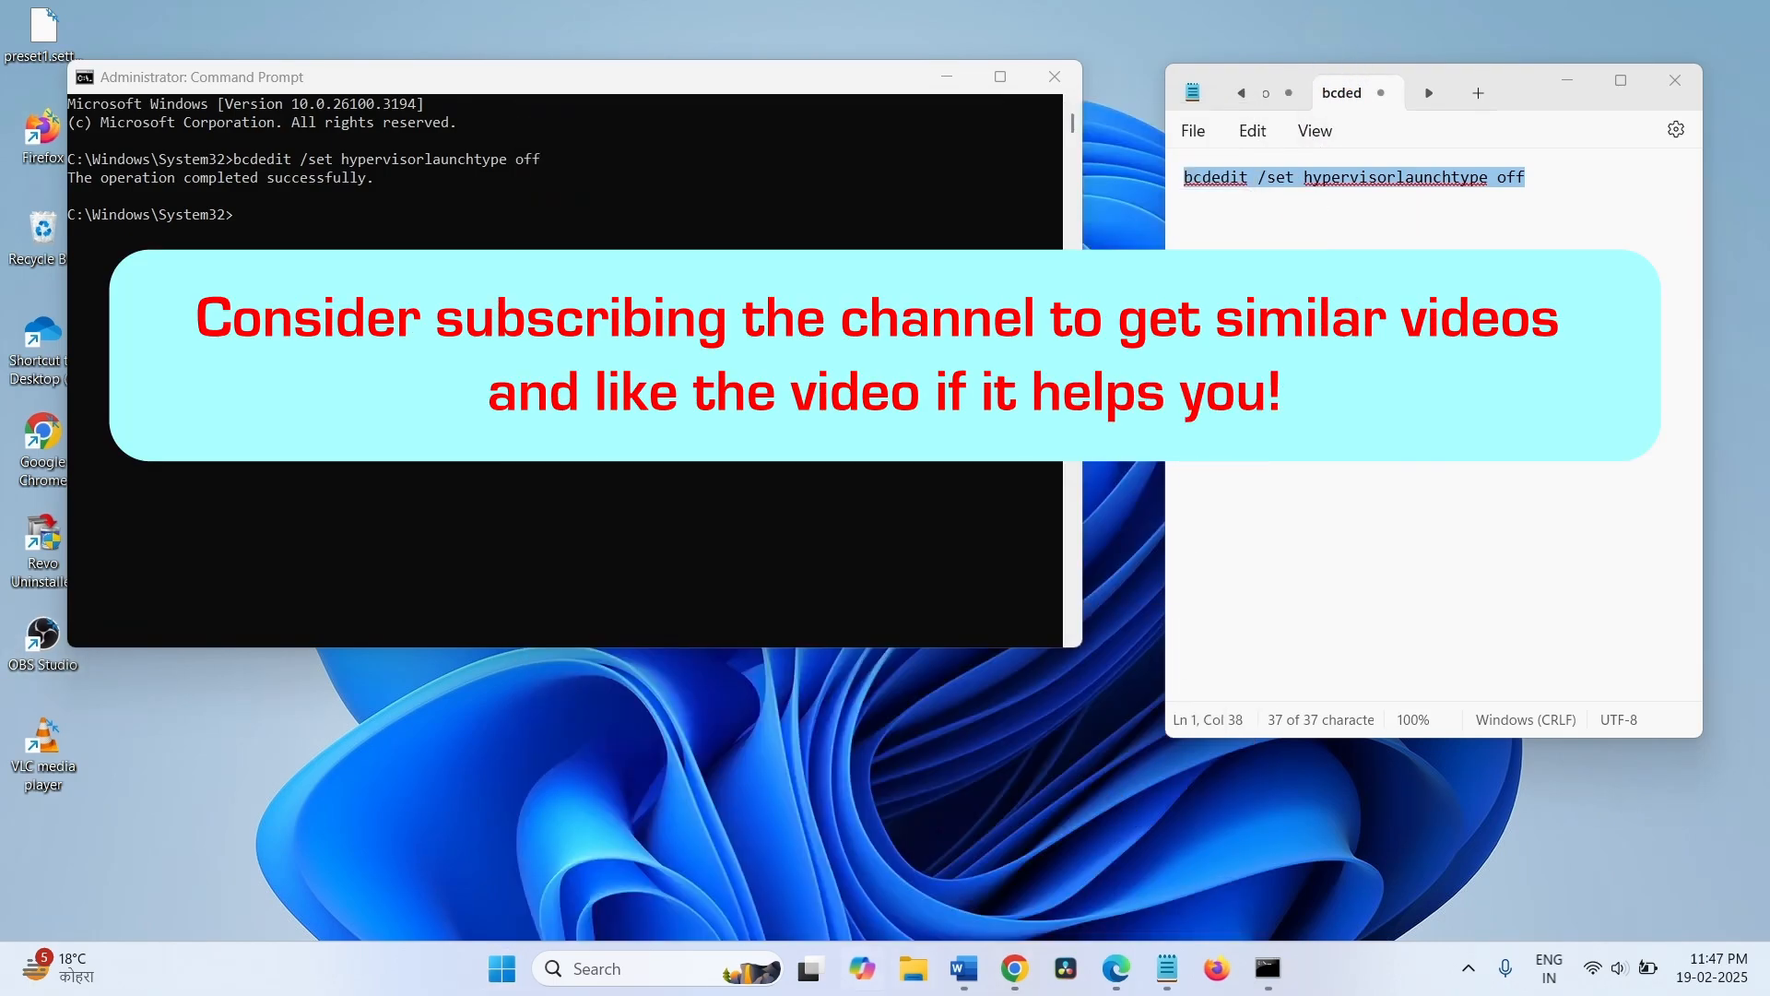
mouse_move(934, 873)
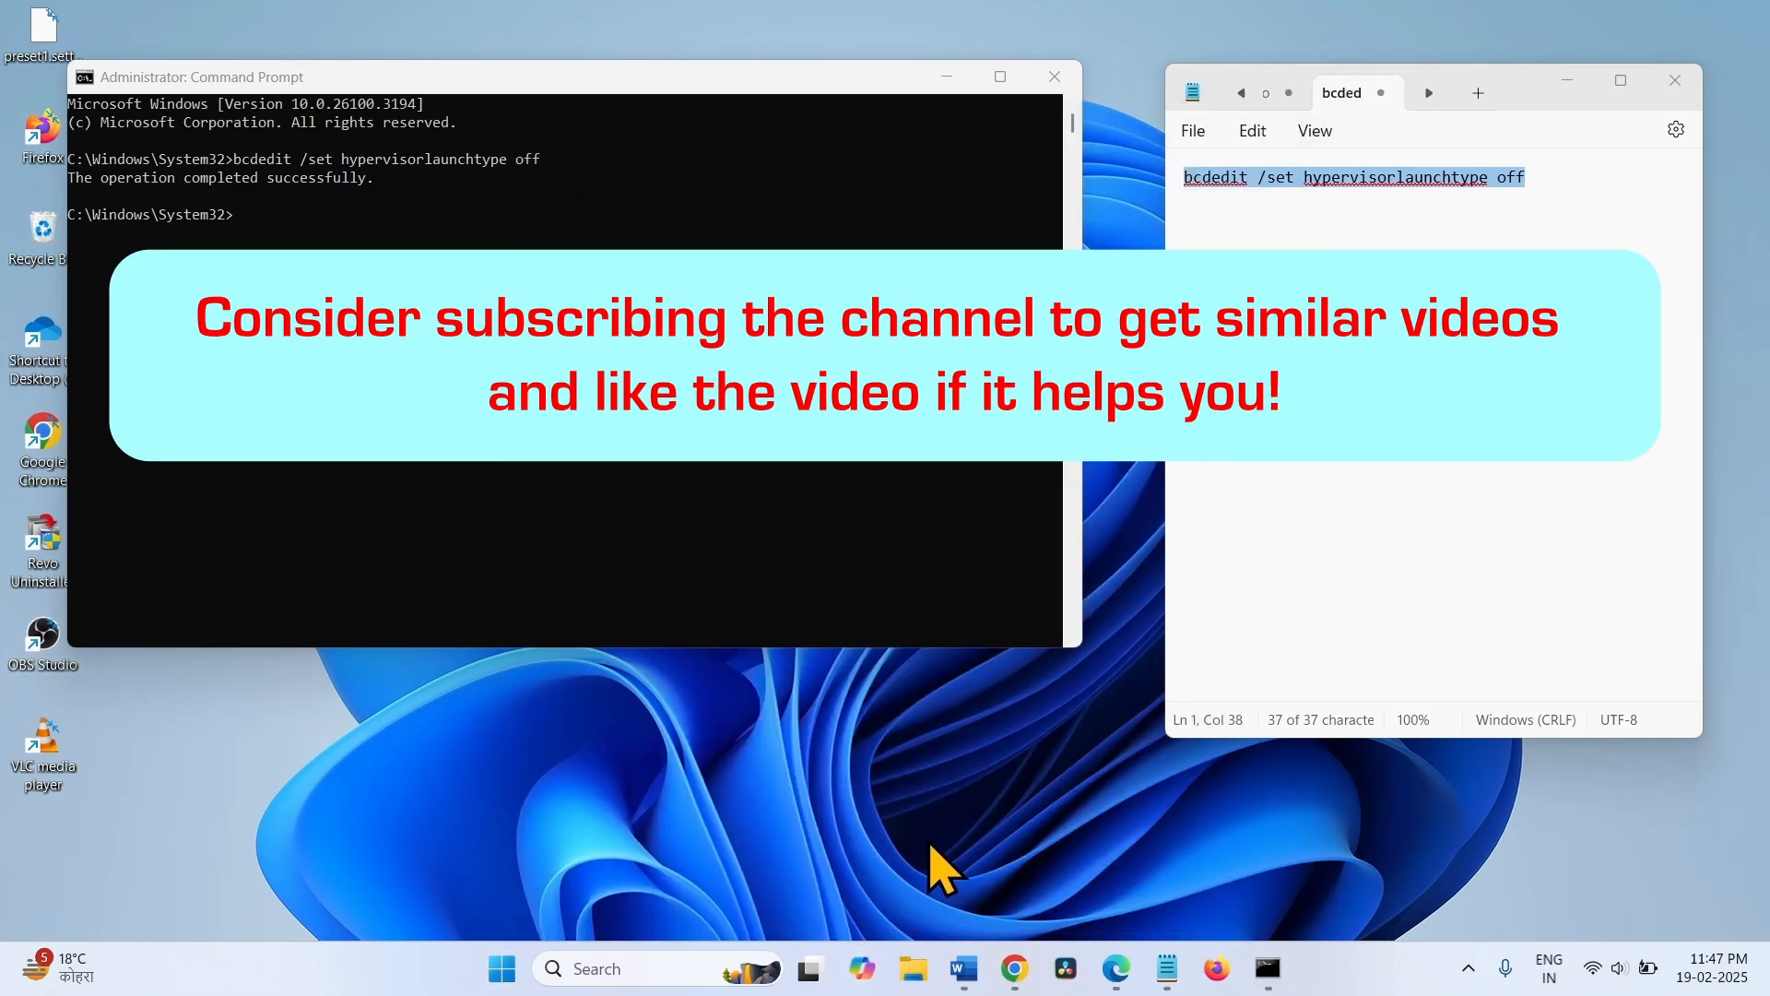